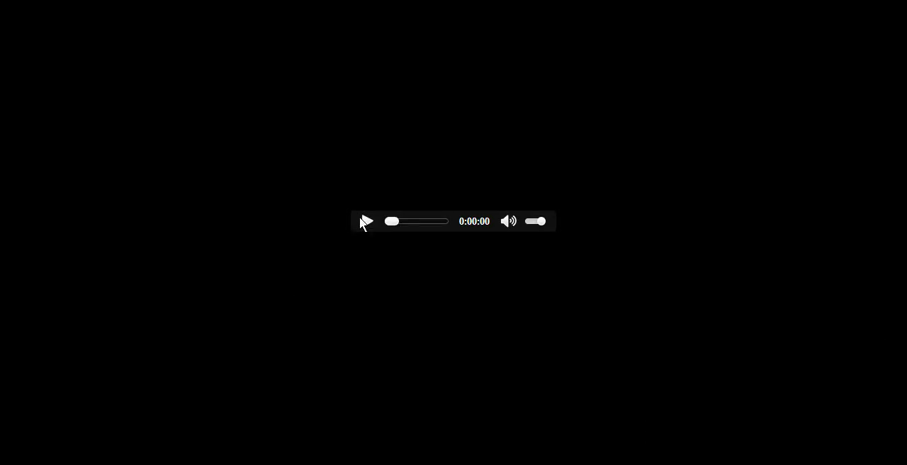
left_click(367, 222)
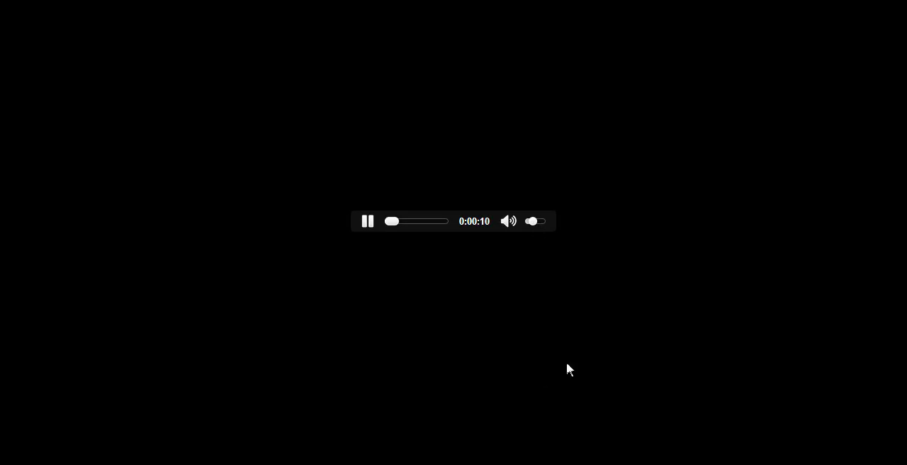
mouse_move(239, 375)
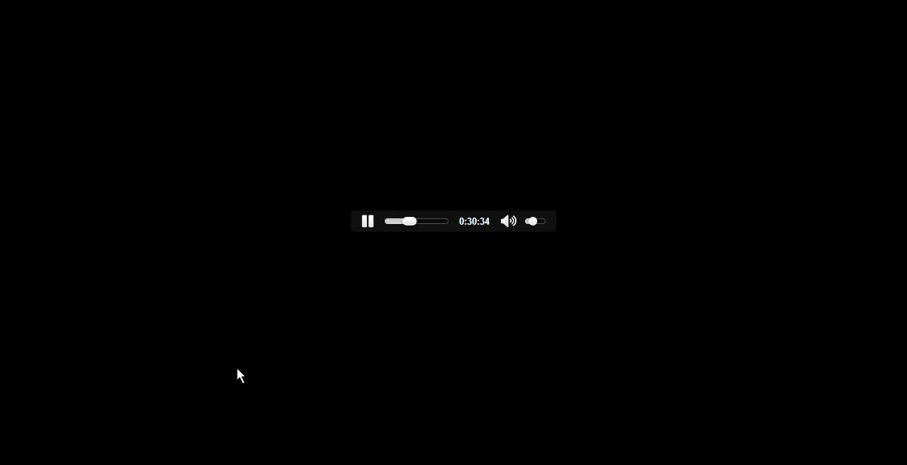
mouse_move(235, 363)
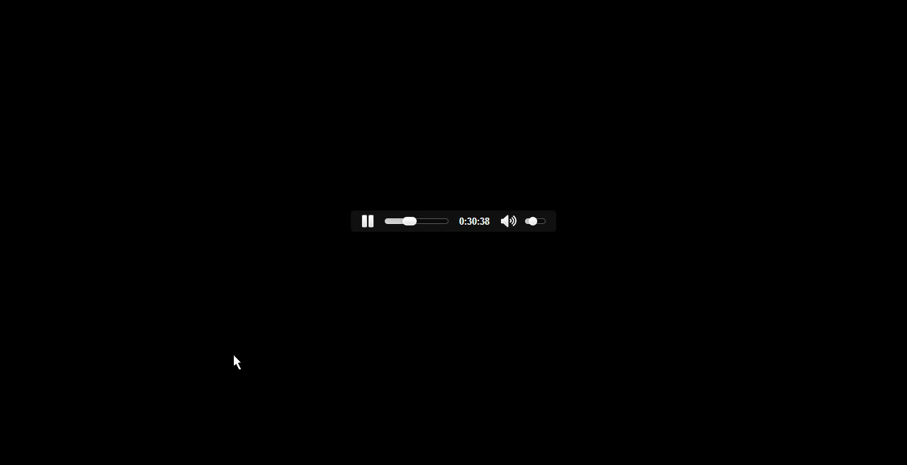
mouse_move(240, 353)
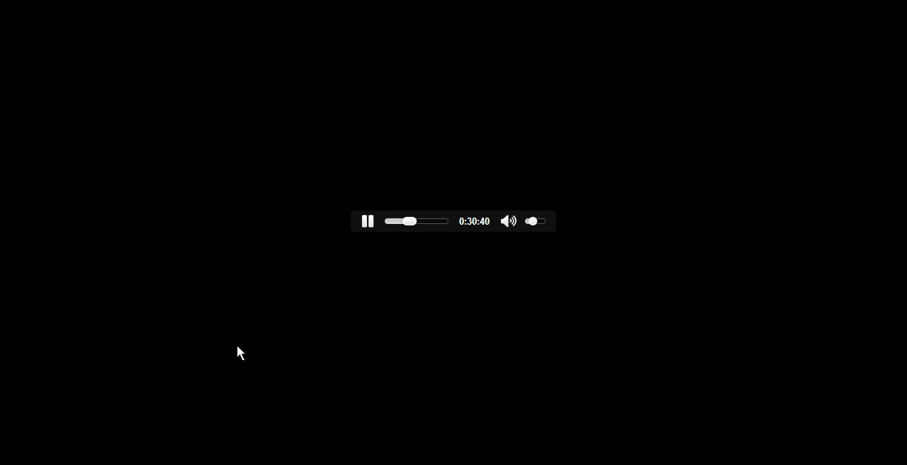
mouse_move(317, 302)
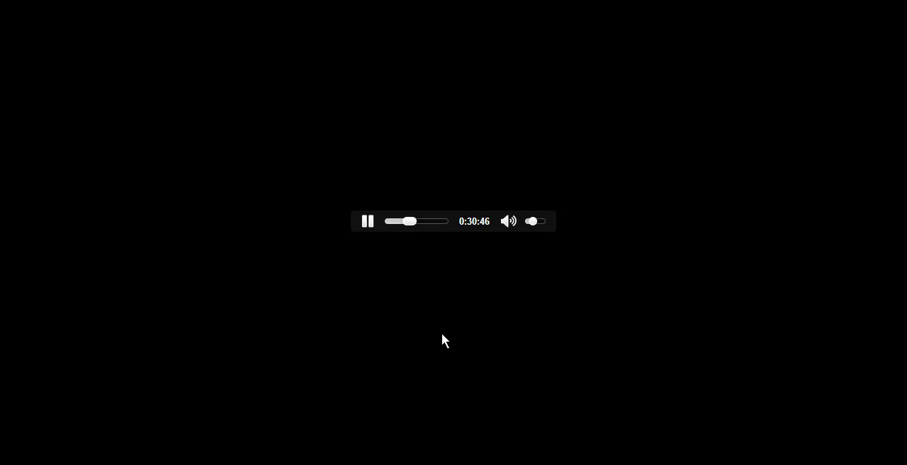
mouse_move(94, 159)
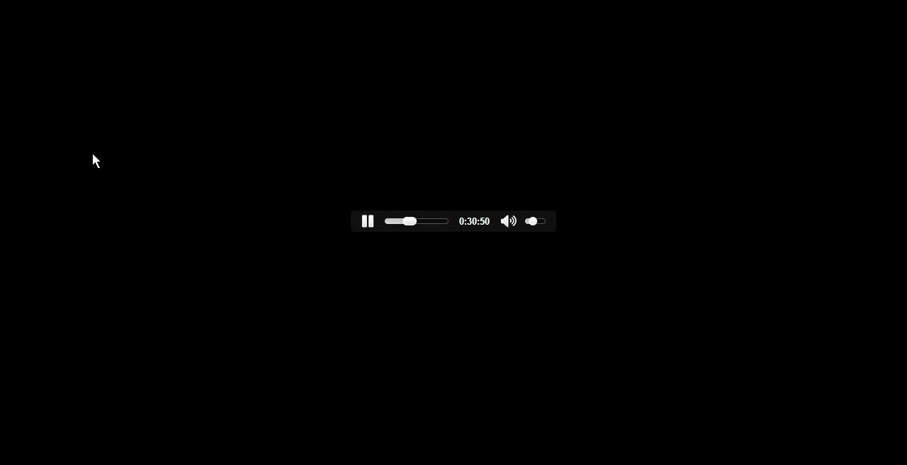
mouse_move(499, 389)
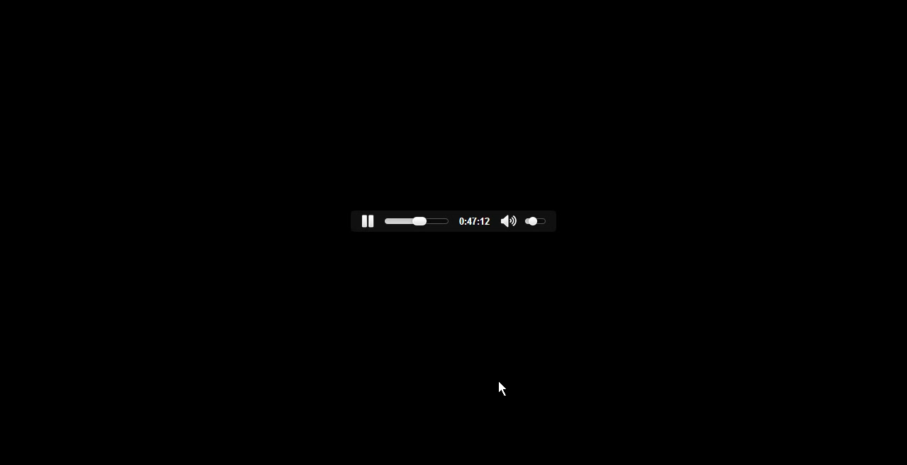
mouse_move(287, 283)
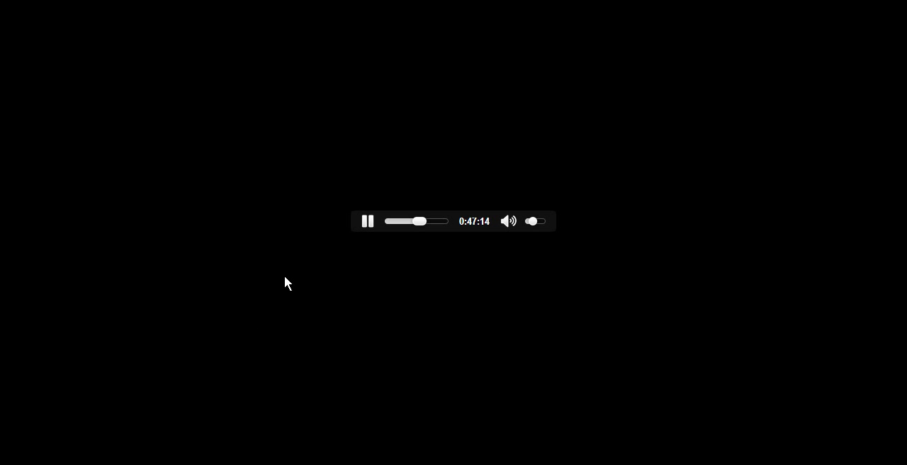